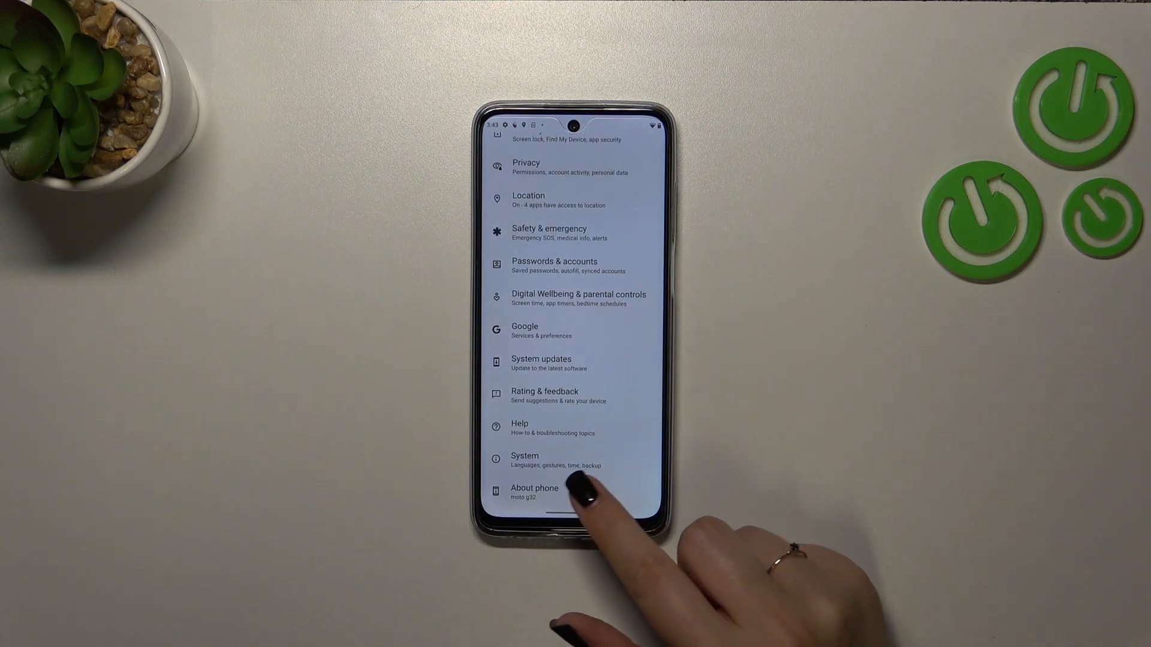
Step: Unlock developer options via Build number in About phone, then reach Developer options through System
left_click(535, 492)
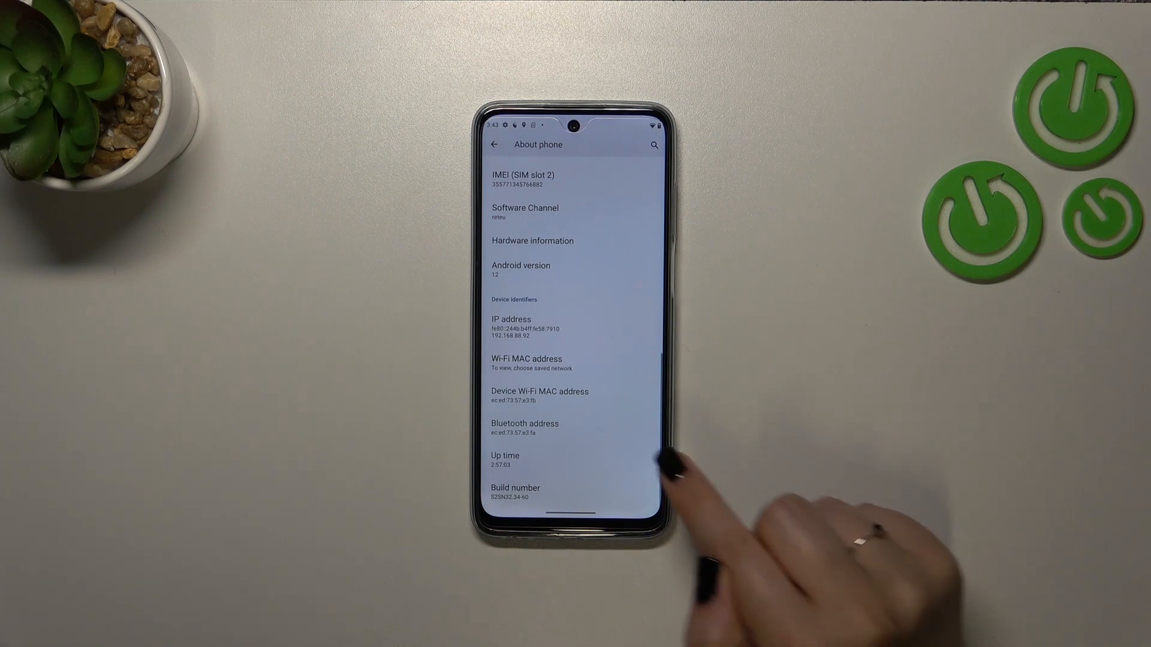
left_click(516, 488)
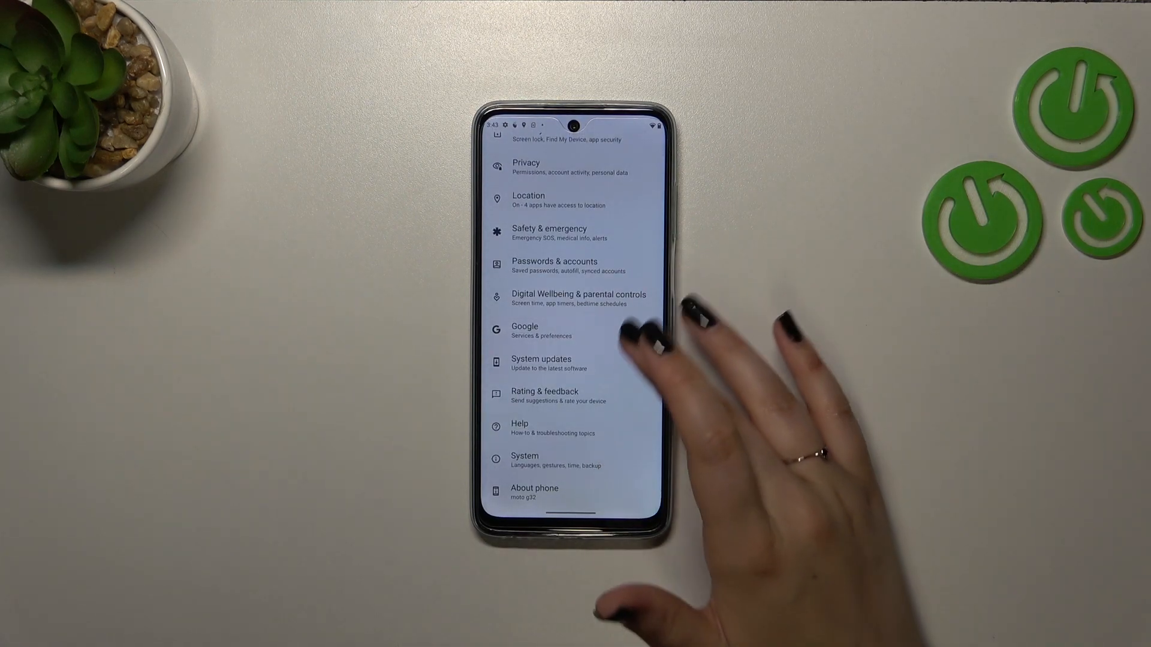
left_click(525, 461)
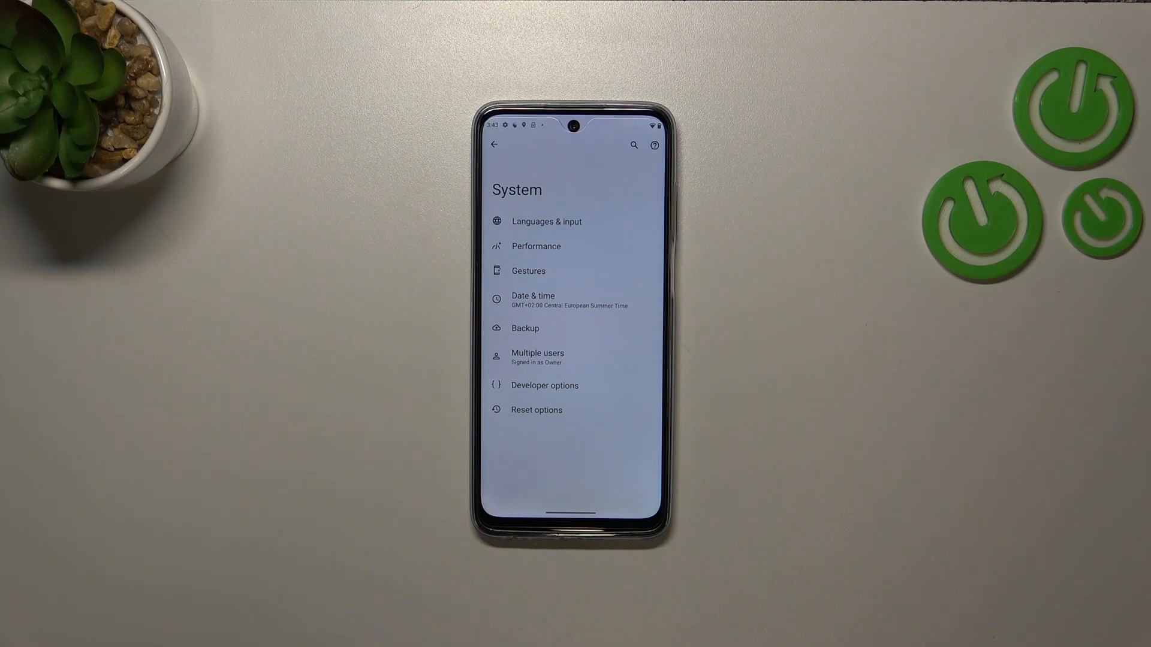
left_click(545, 385)
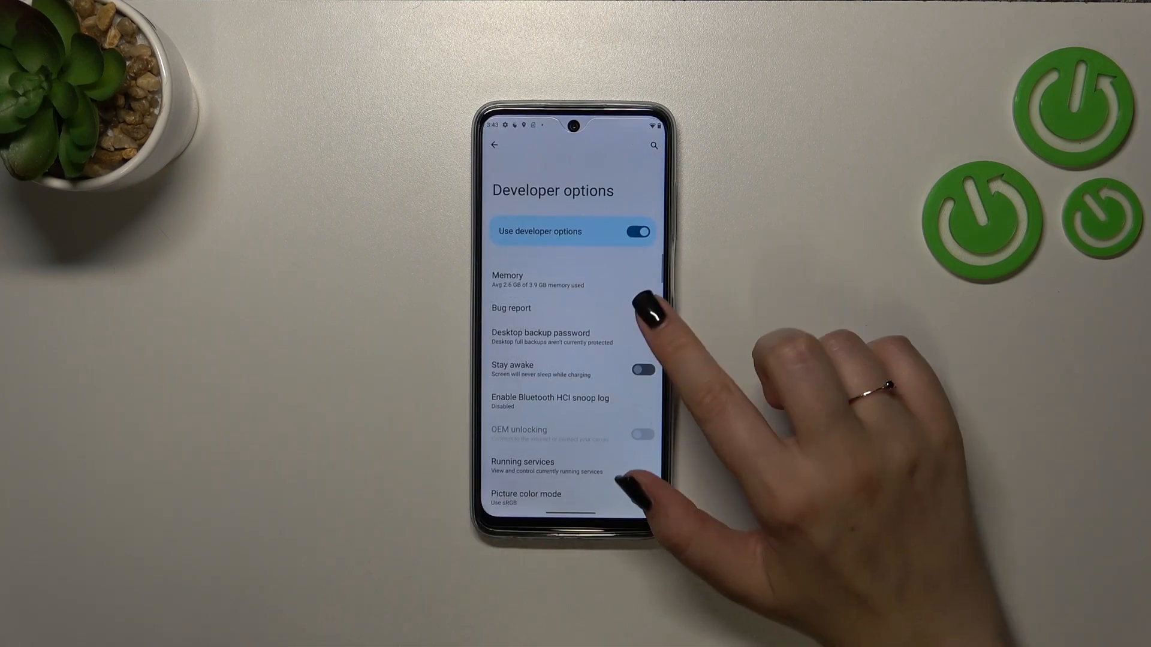
scroll("down", 3)
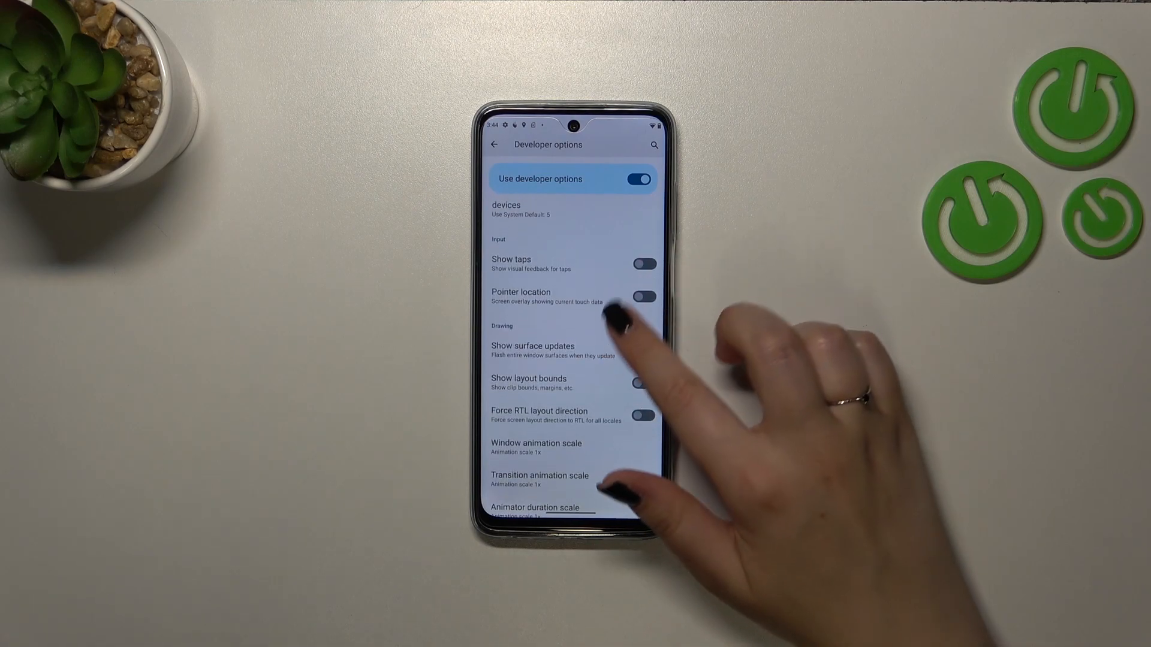
scroll("down", 3)
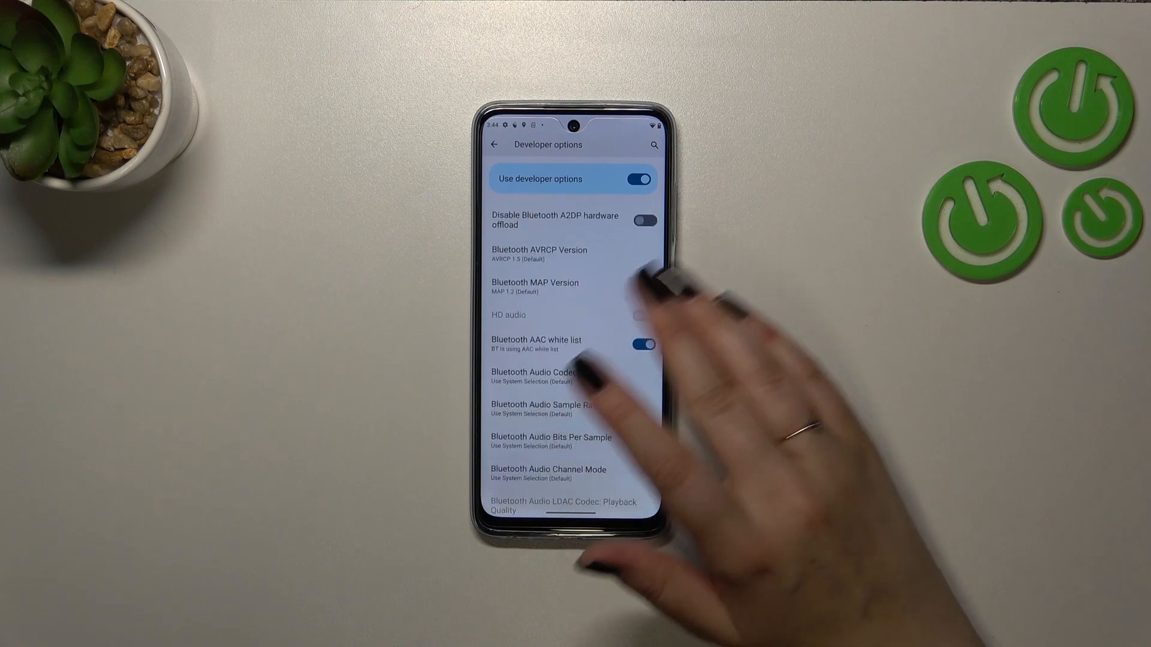
scroll("down", 3)
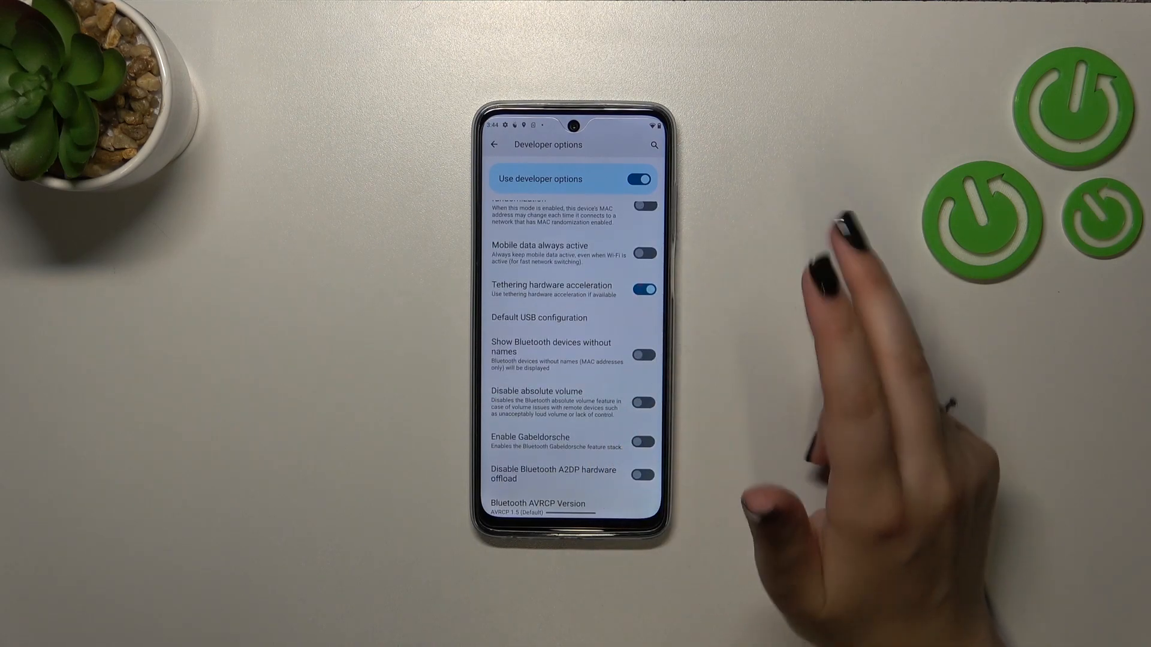
scroll("down", 3)
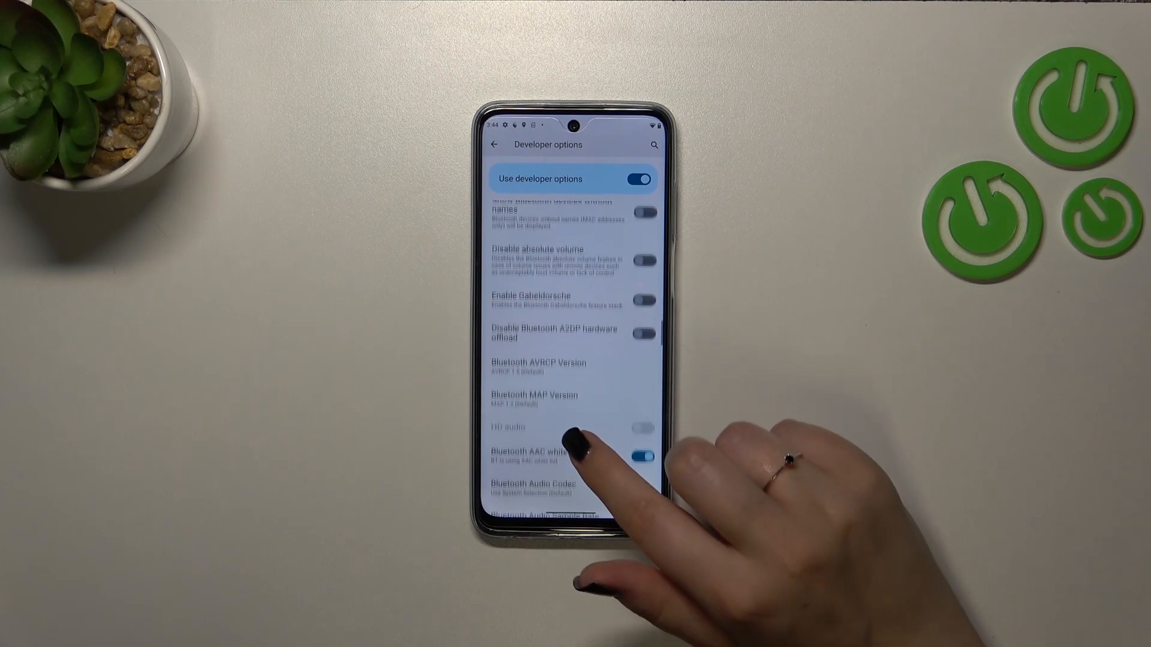
scroll("down", 3)
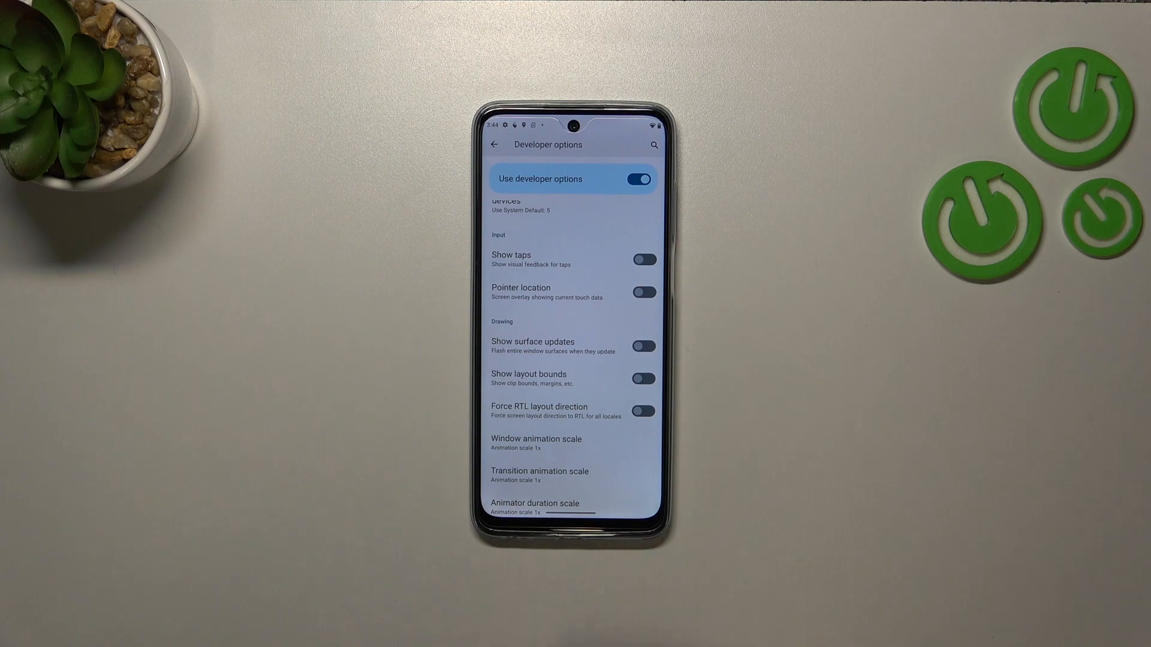
Step: Toggle Show layout bounds, then bring up the Window animation scale choices (currently 1x)
left_click(642, 379)
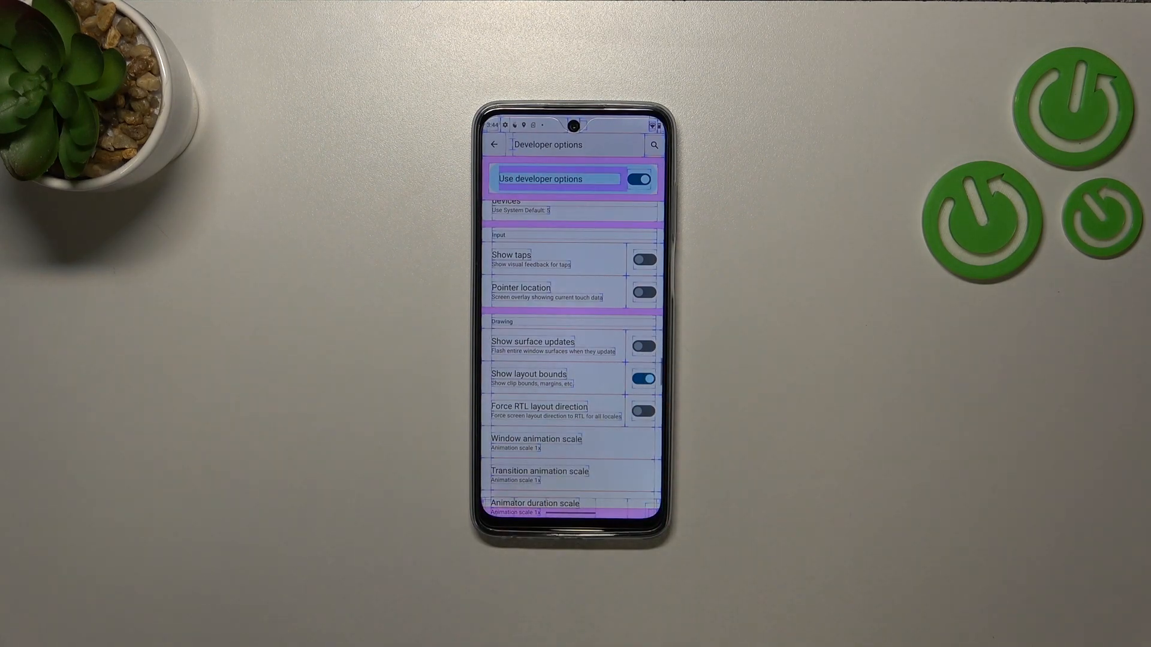
scroll("down", 3)
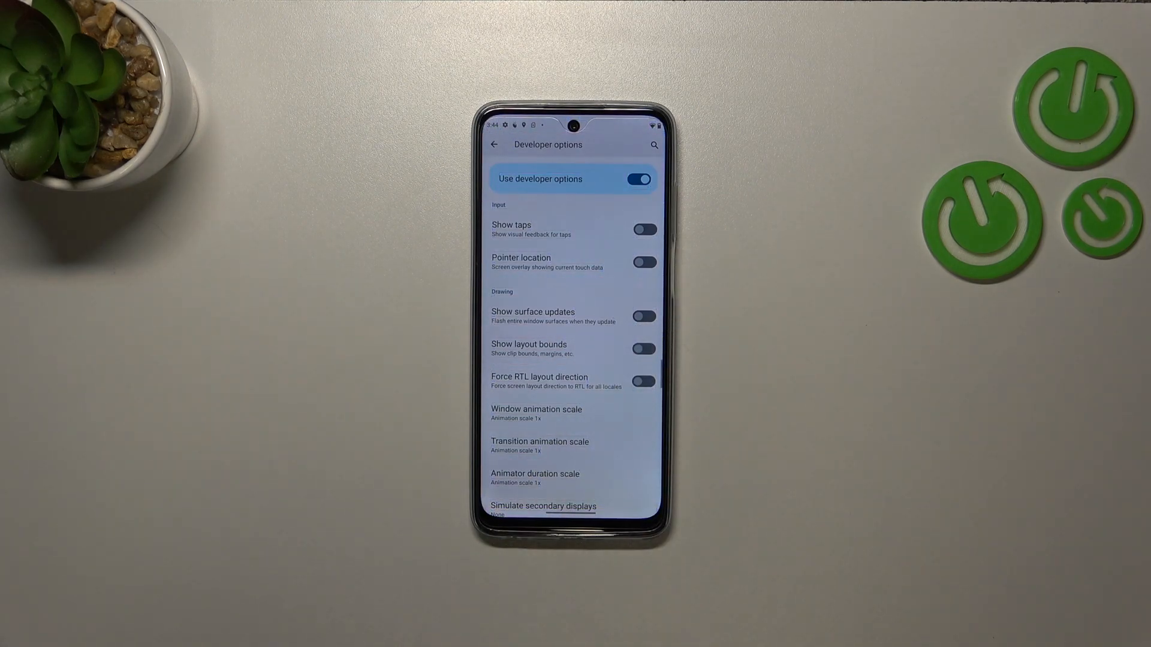
scroll("down", 3)
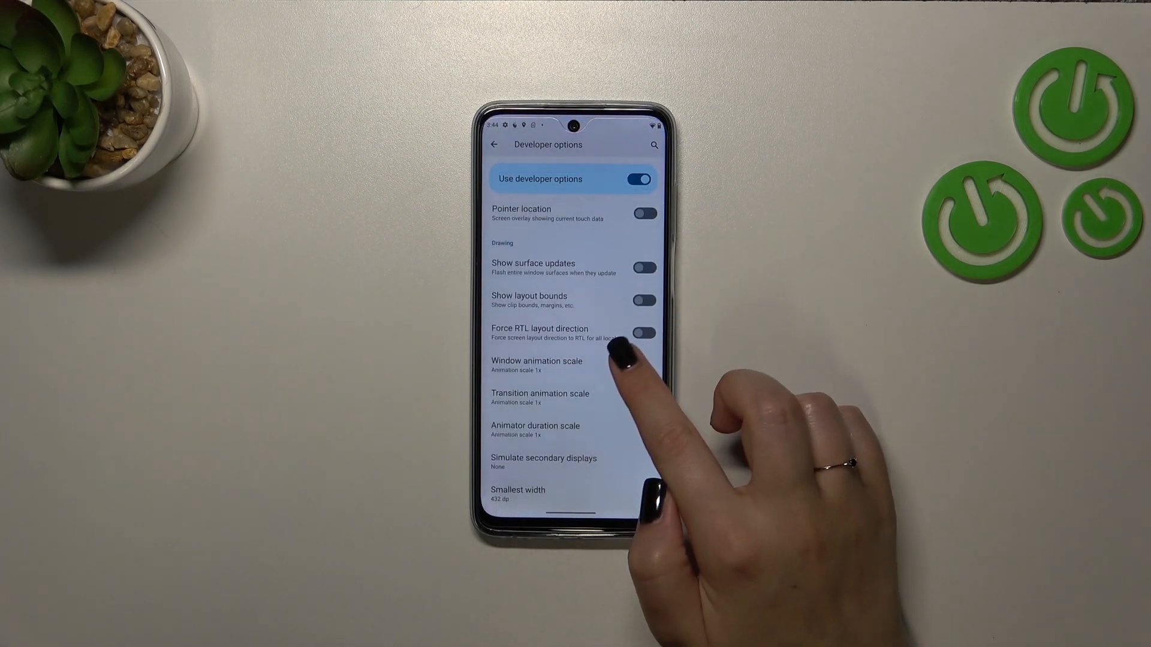
left_click(536, 364)
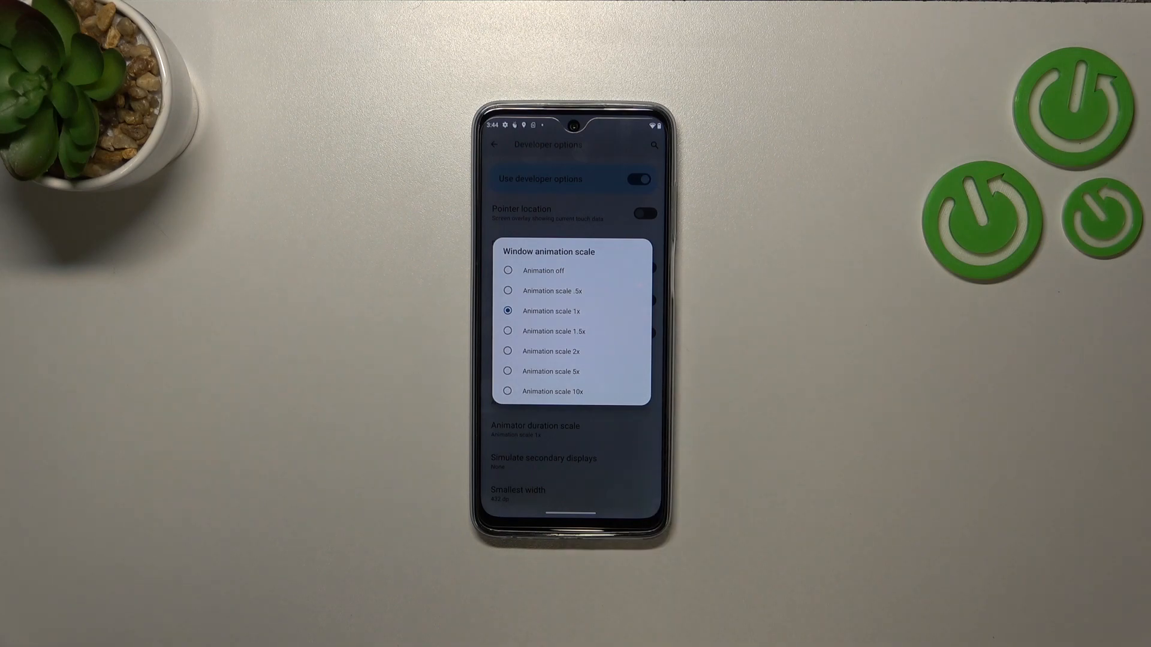
Step: Dismiss the Window animation scale choices and switch Use developer options off
left_click(550, 310)
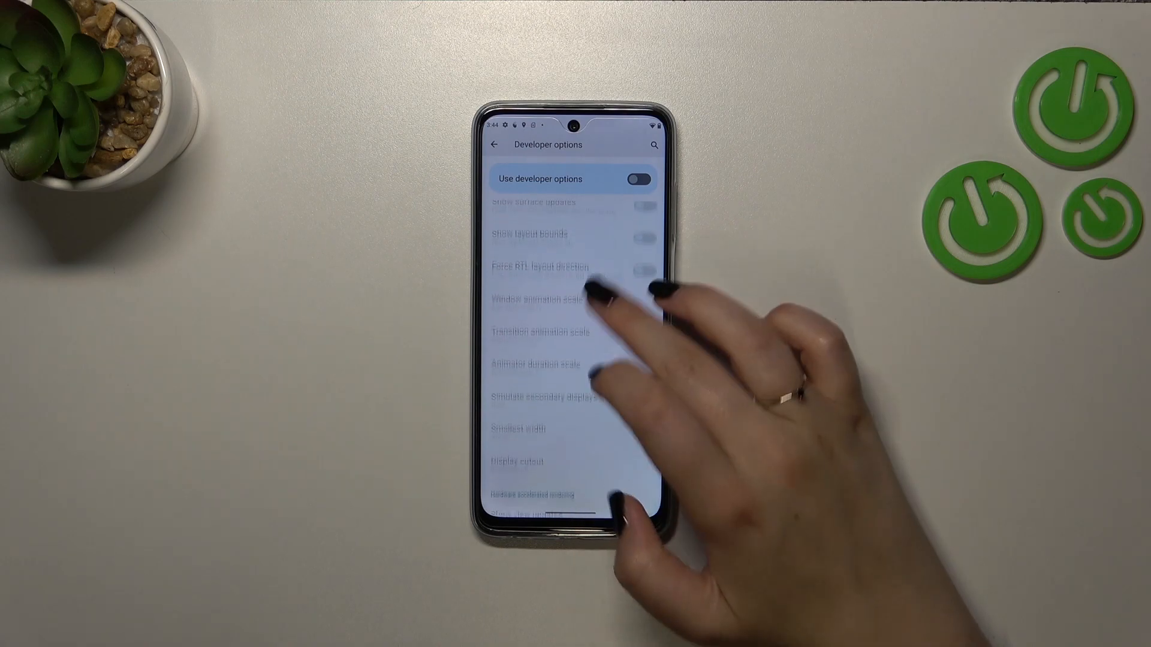
Step: Leave the greyed-out Developer options list and return to the System menu
scroll("down", 3)
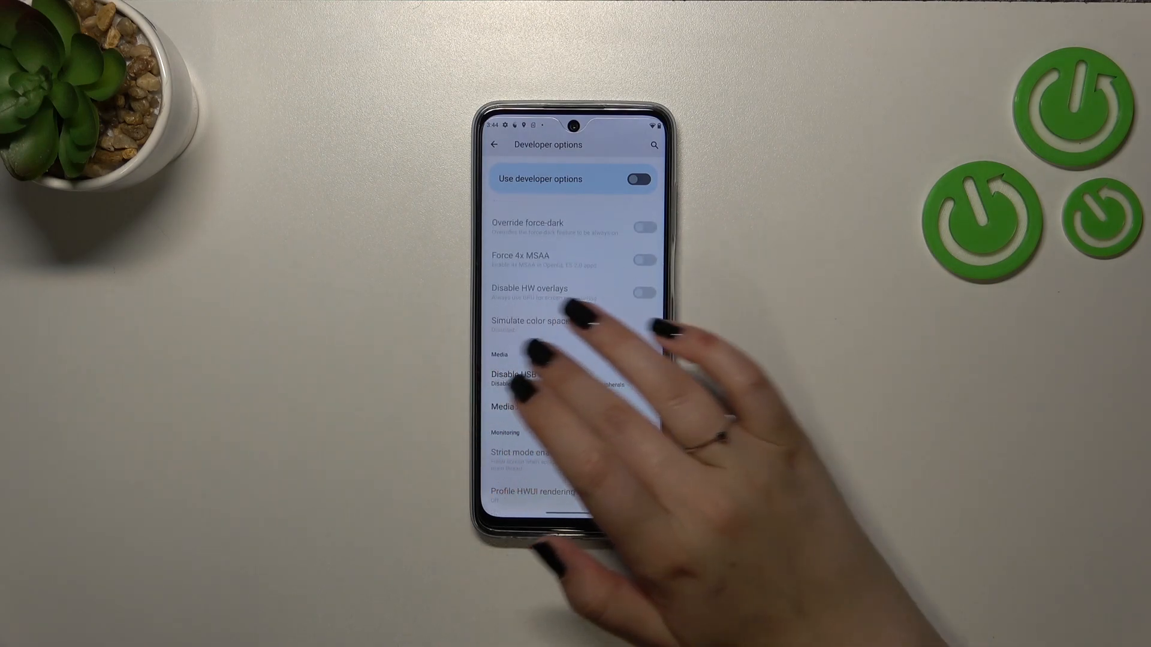
scroll("down", 3)
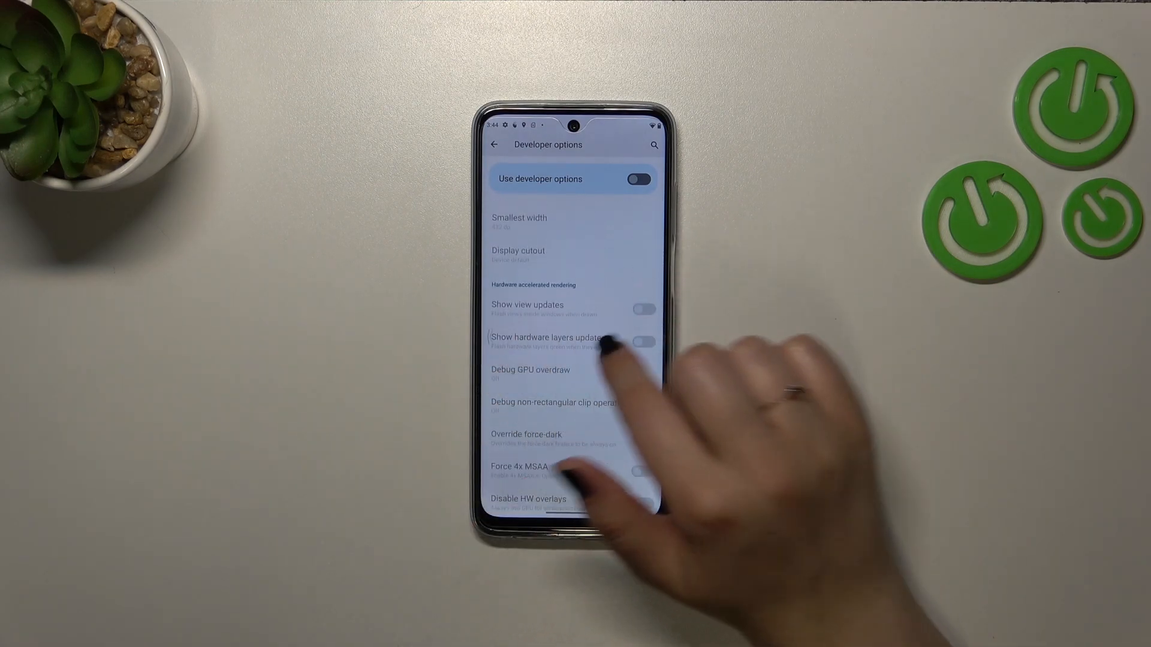
left_click(495, 145)
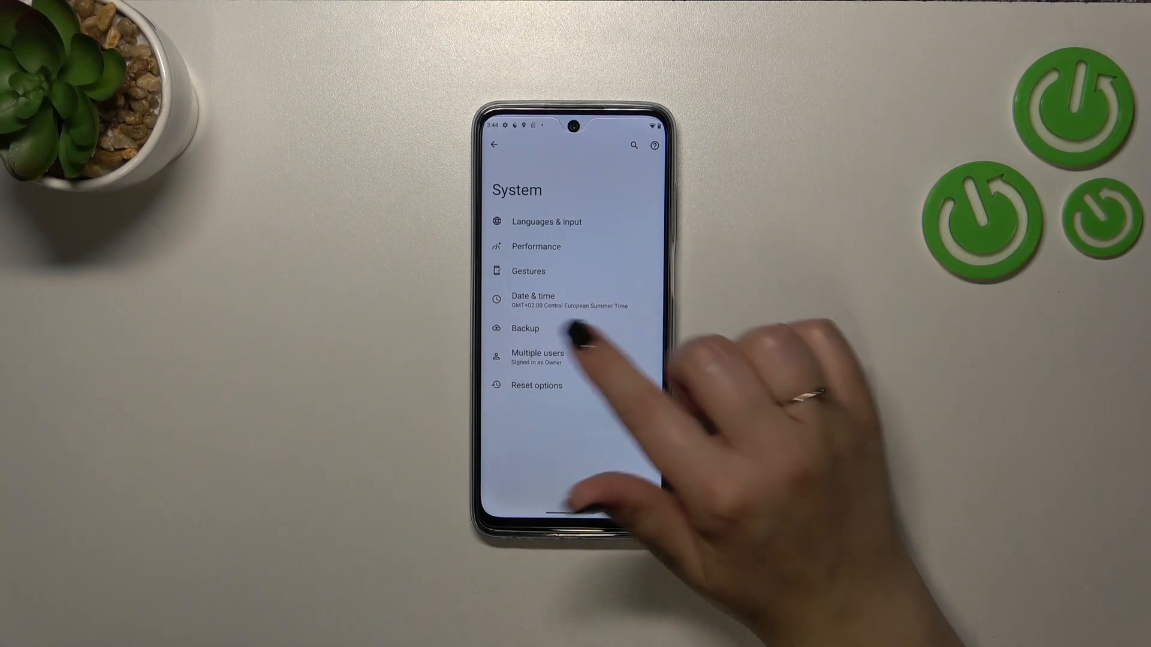